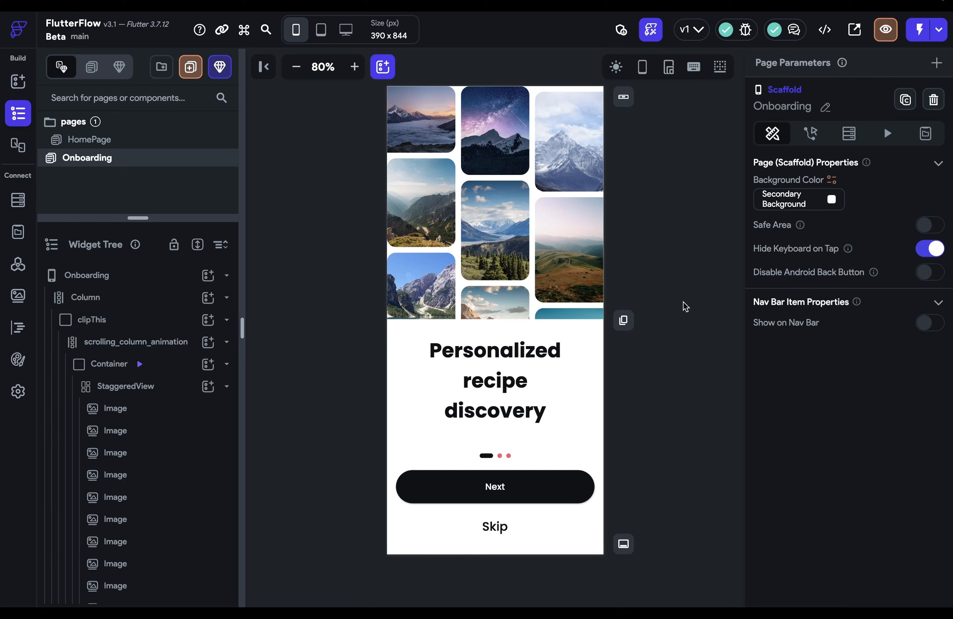
pyautogui.moveTo(686, 307)
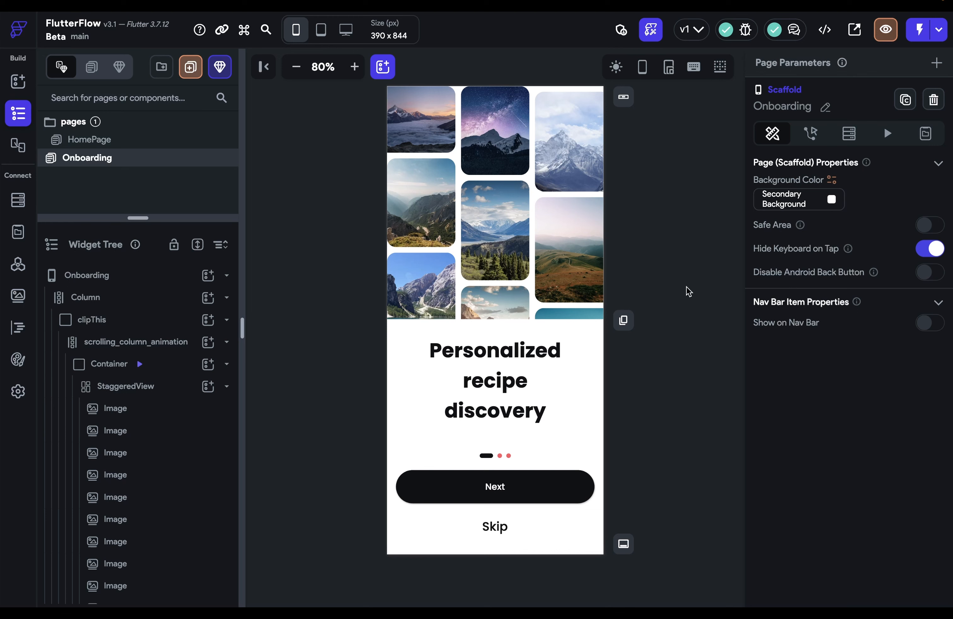
pyautogui.moveTo(293, 335)
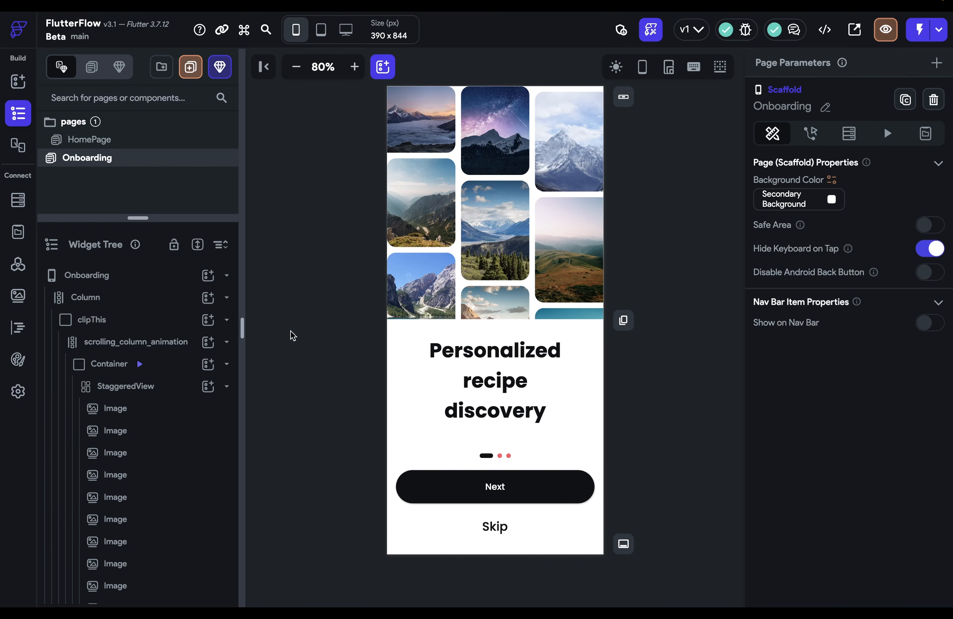
pyautogui.moveTo(268, 333)
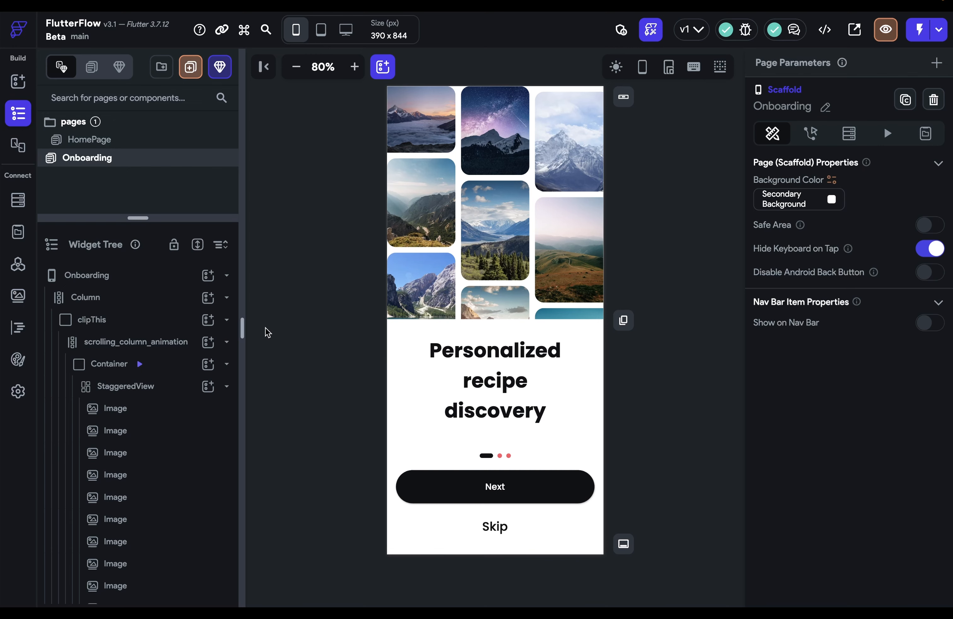
# Open the main.dart custom file from the project's Custom Code section
pyautogui.click(18, 328)
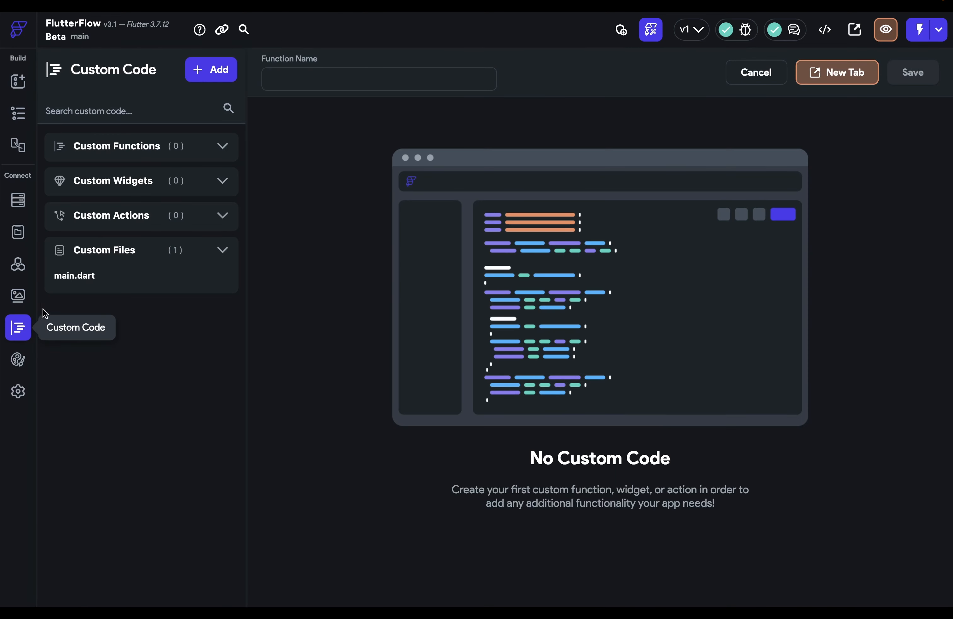
pyautogui.click(75, 276)
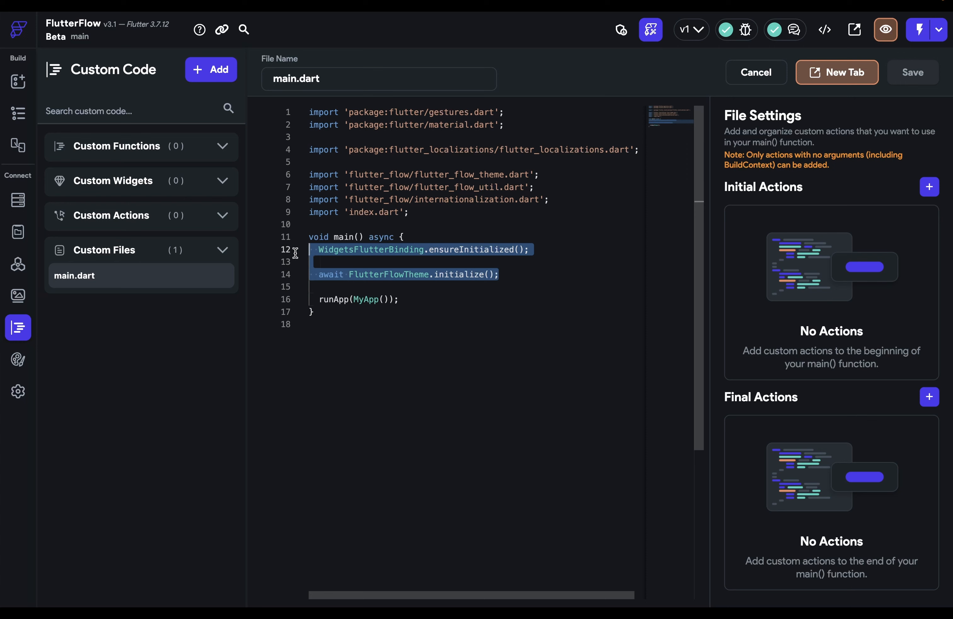
pyautogui.moveTo(446, 292)
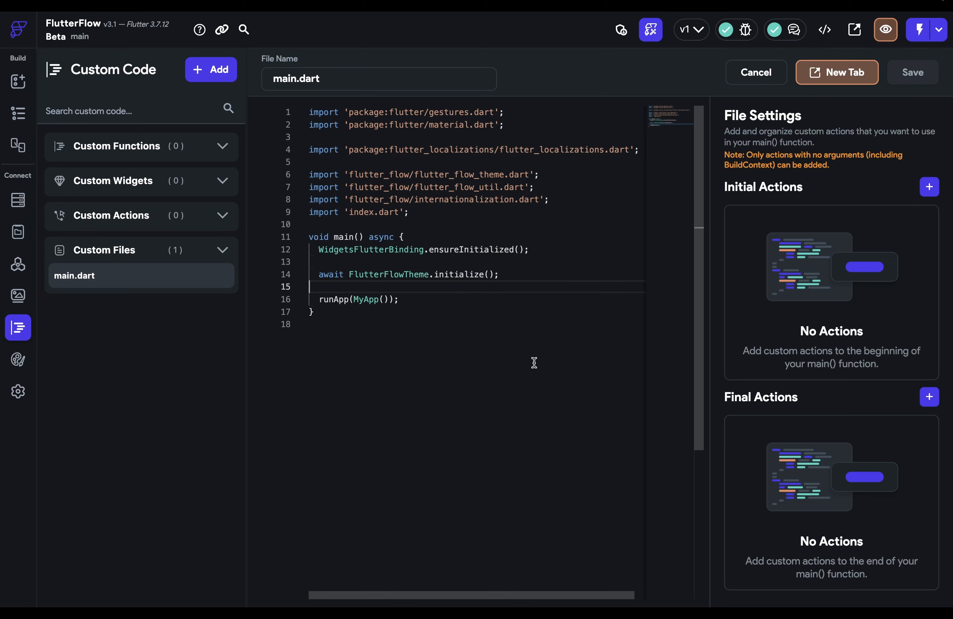
pyautogui.moveTo(396, 298)
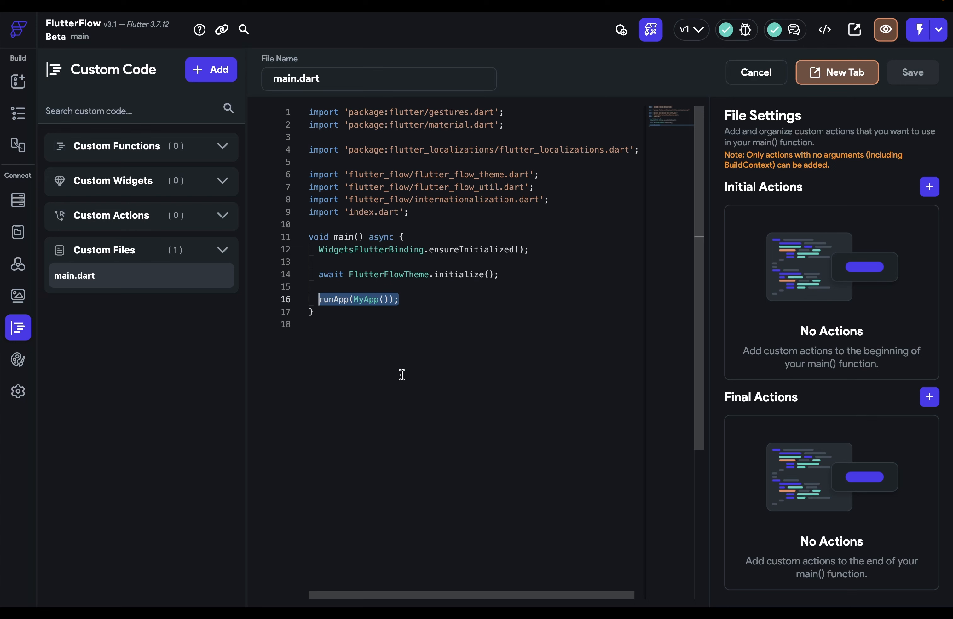
pyautogui.moveTo(407, 380)
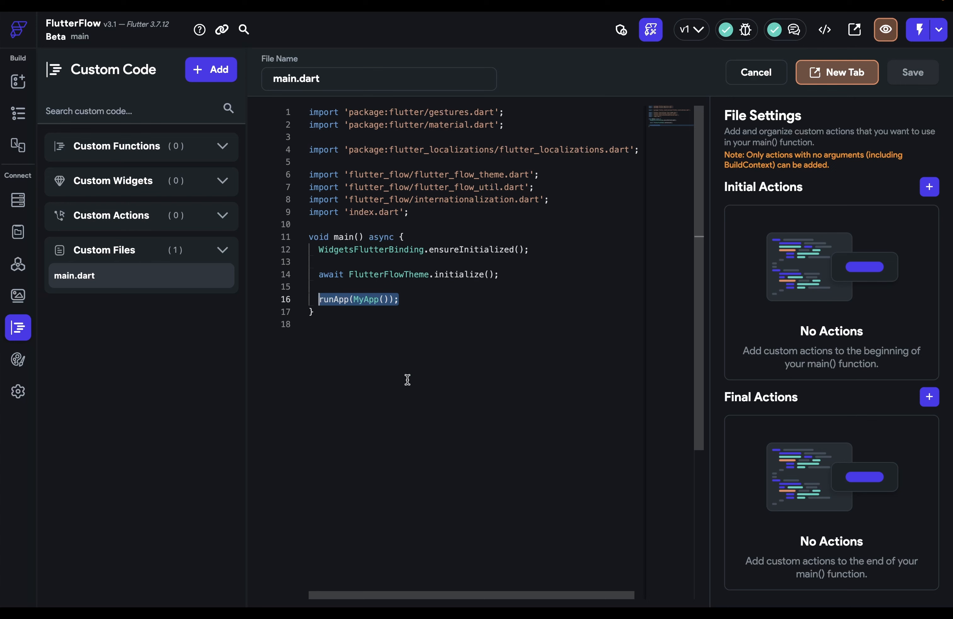
pyautogui.moveTo(517, 444)
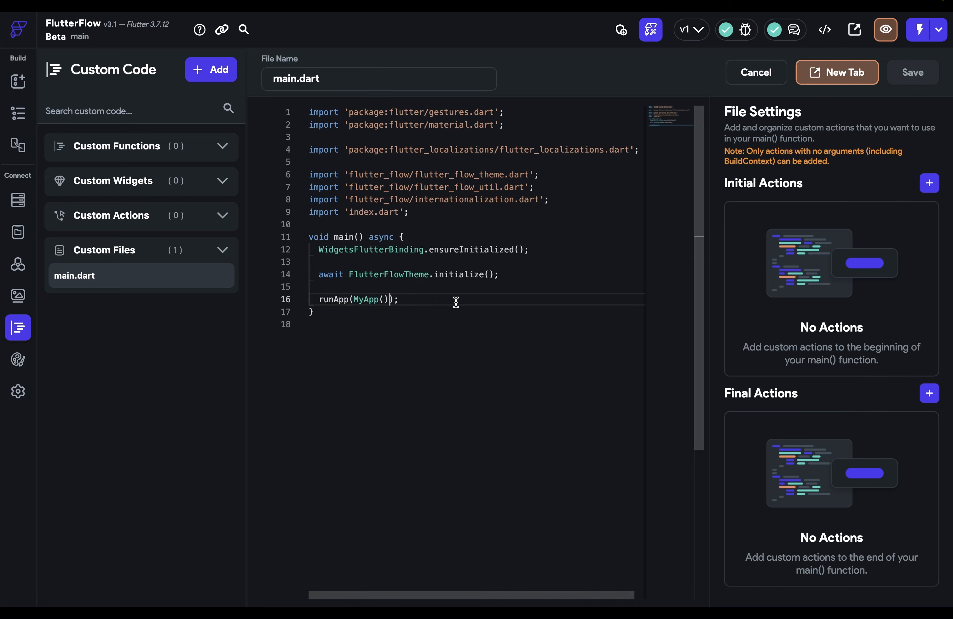
pyautogui.moveTo(418, 288)
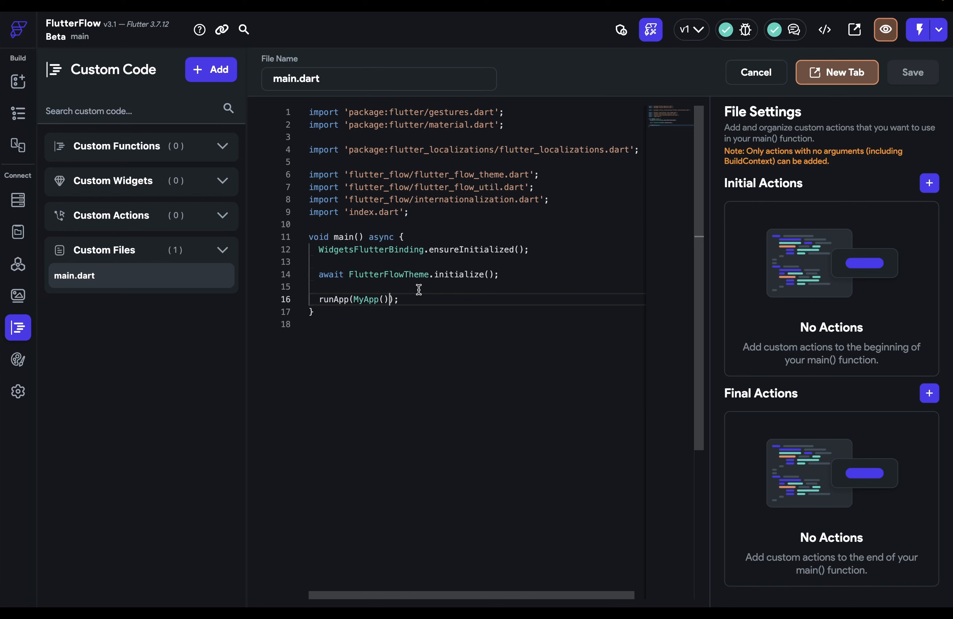
pyautogui.moveTo(558, 268)
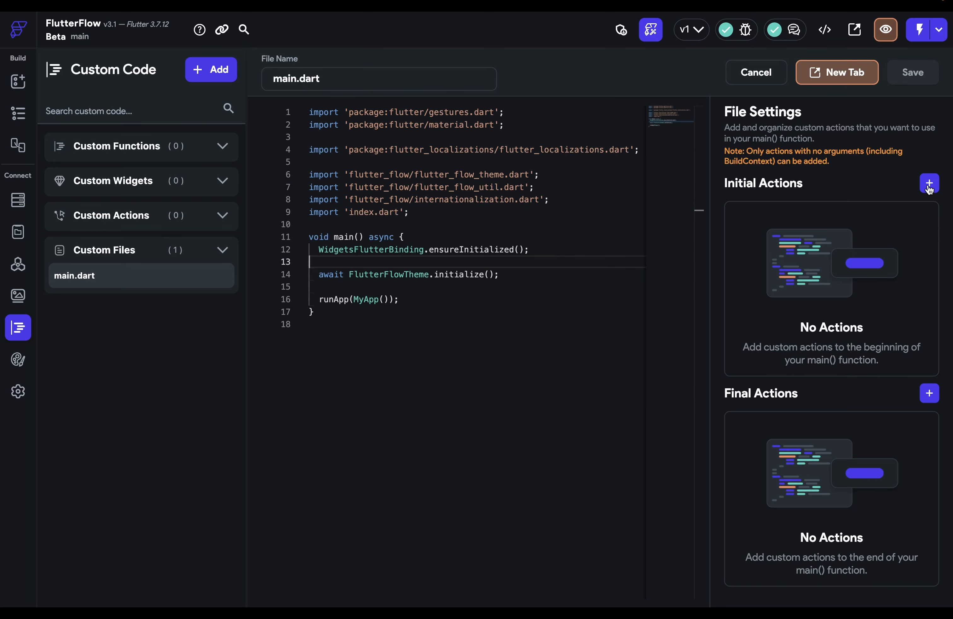
pyautogui.click(930, 183)
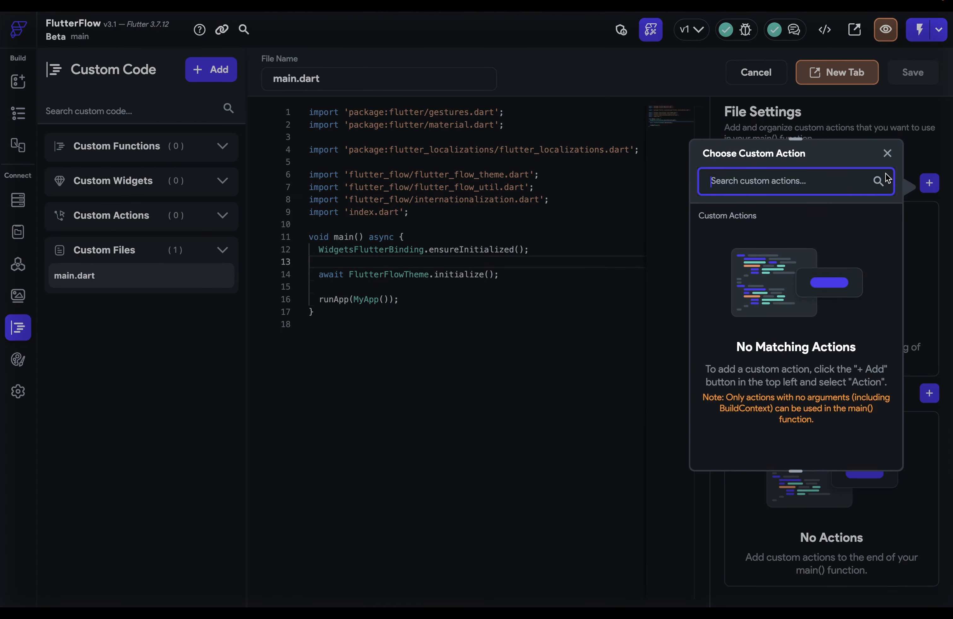
pyautogui.moveTo(813, 219)
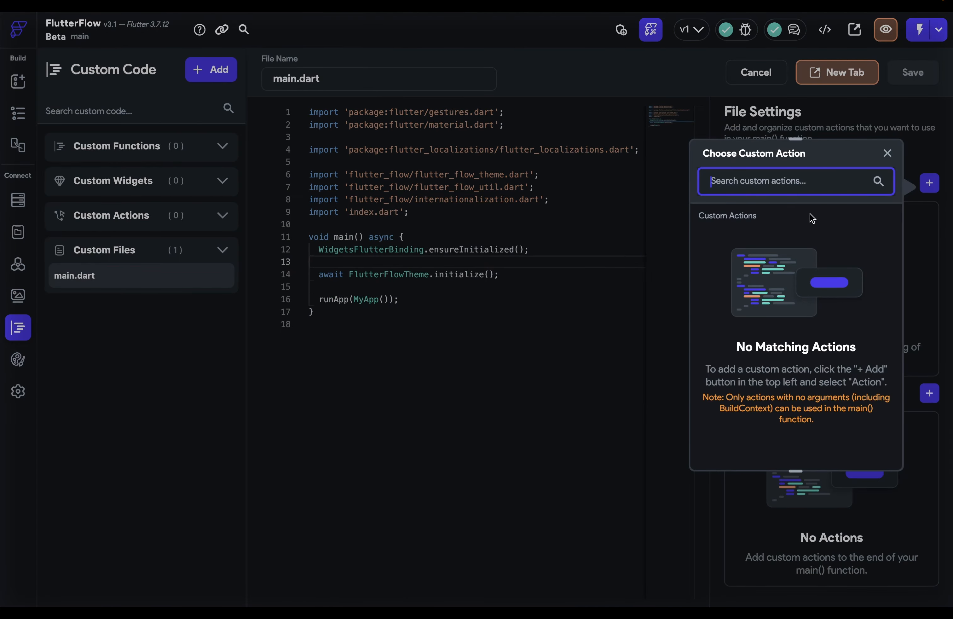
pyautogui.moveTo(881, 156)
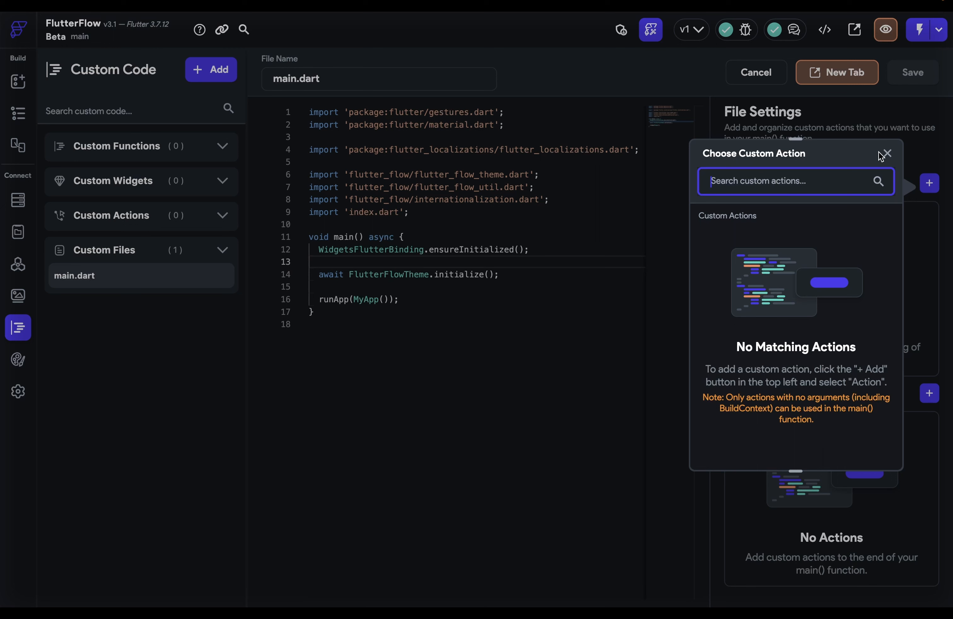
pyautogui.moveTo(864, 265)
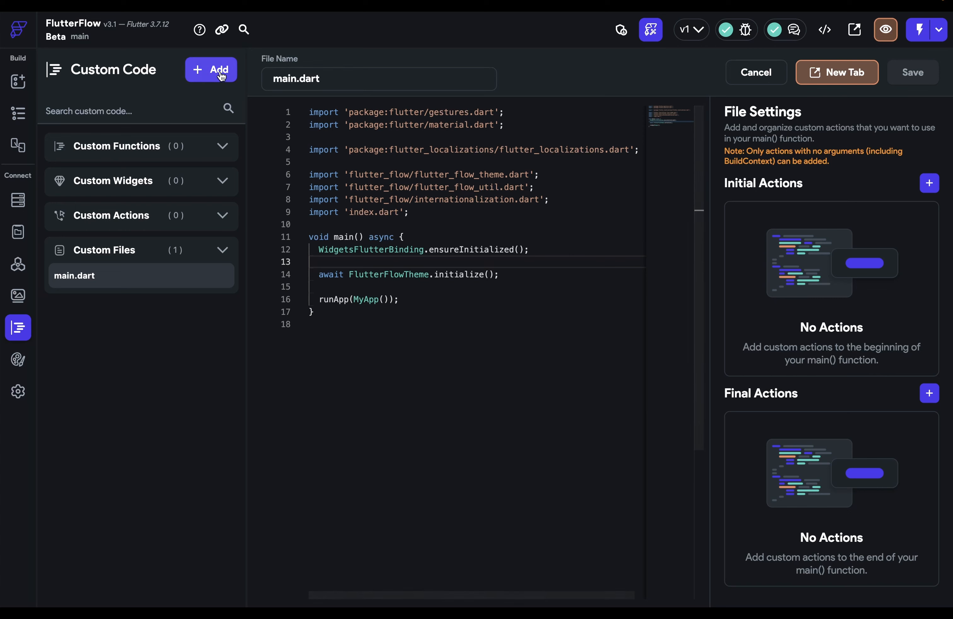
# Name the custom action setLandscapeMode and add the 'package:flutter/services.dart' import to its code
pyautogui.write('setLandscapeMode')
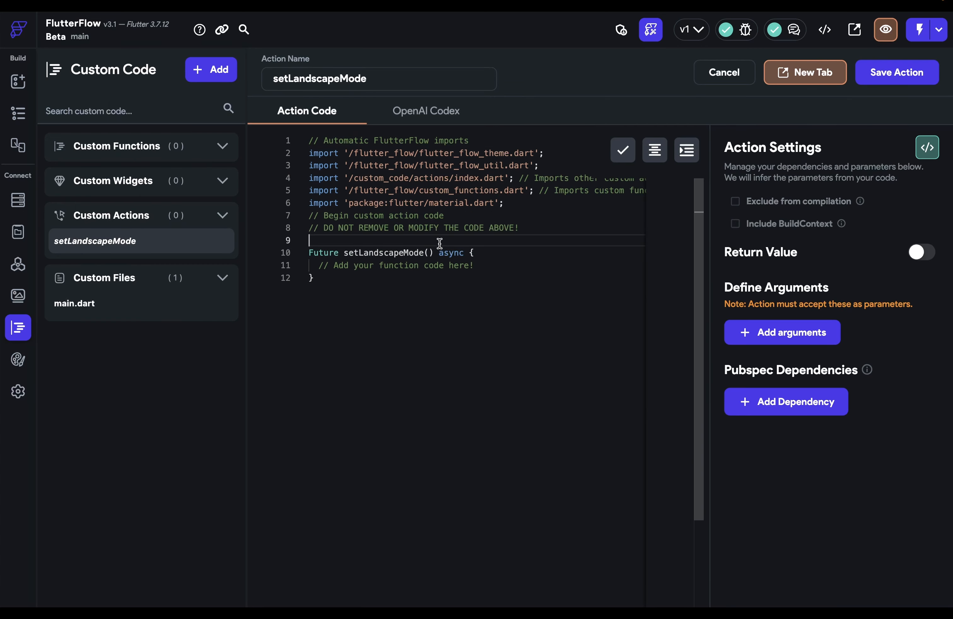
pyautogui.write("import 'package:flutter/services.dart';")
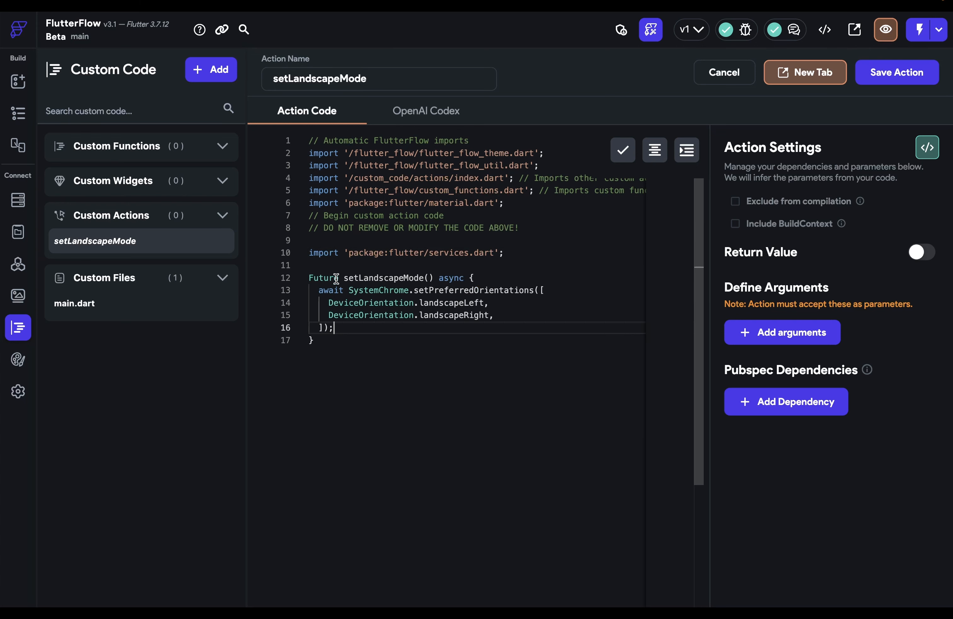
pyautogui.moveTo(443, 370)
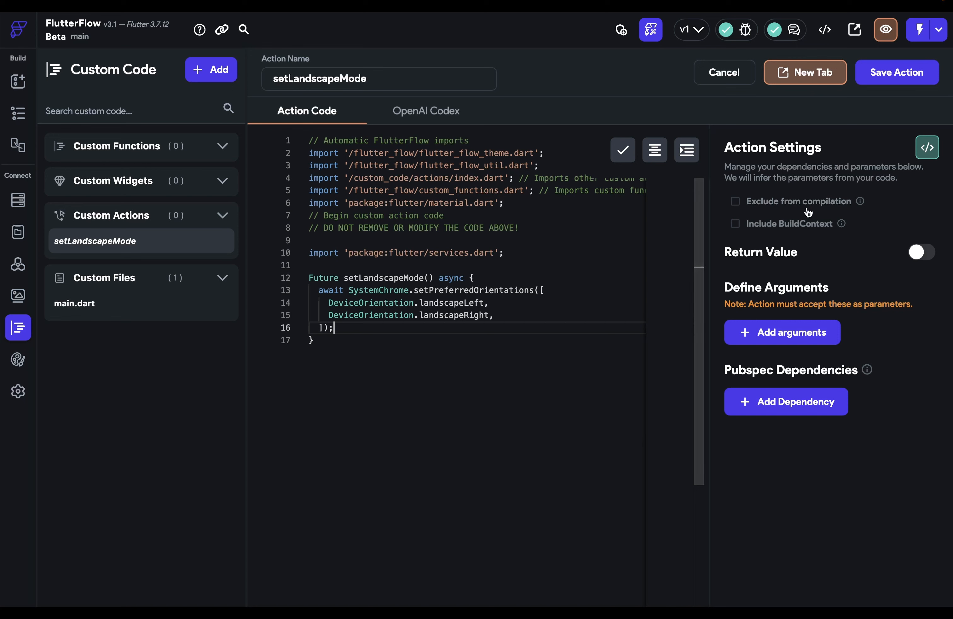
# Save setLandscapeMode and register it as main.dart's initial startup action
pyautogui.click(895, 71)
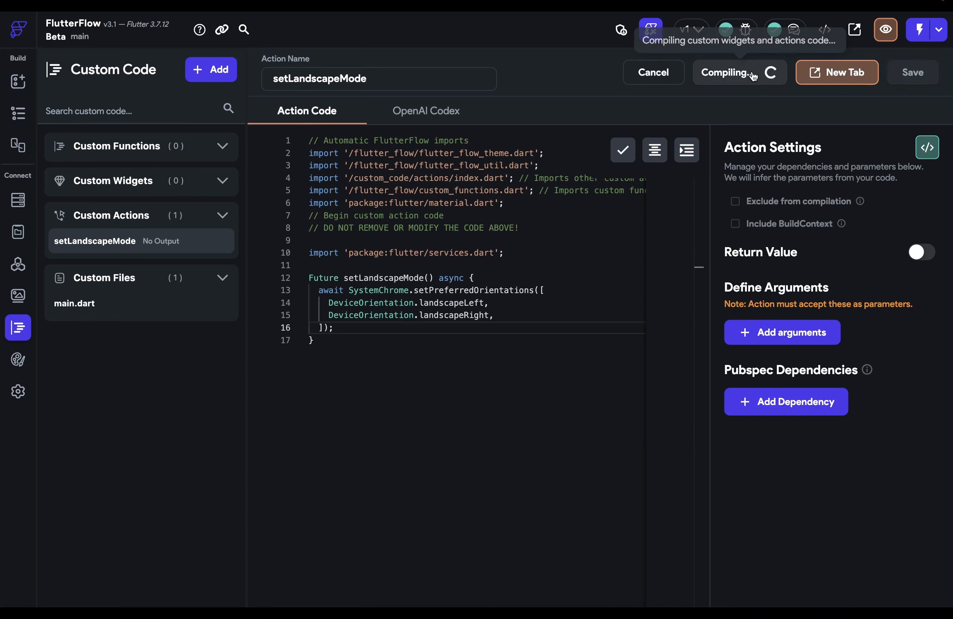
pyautogui.click(75, 303)
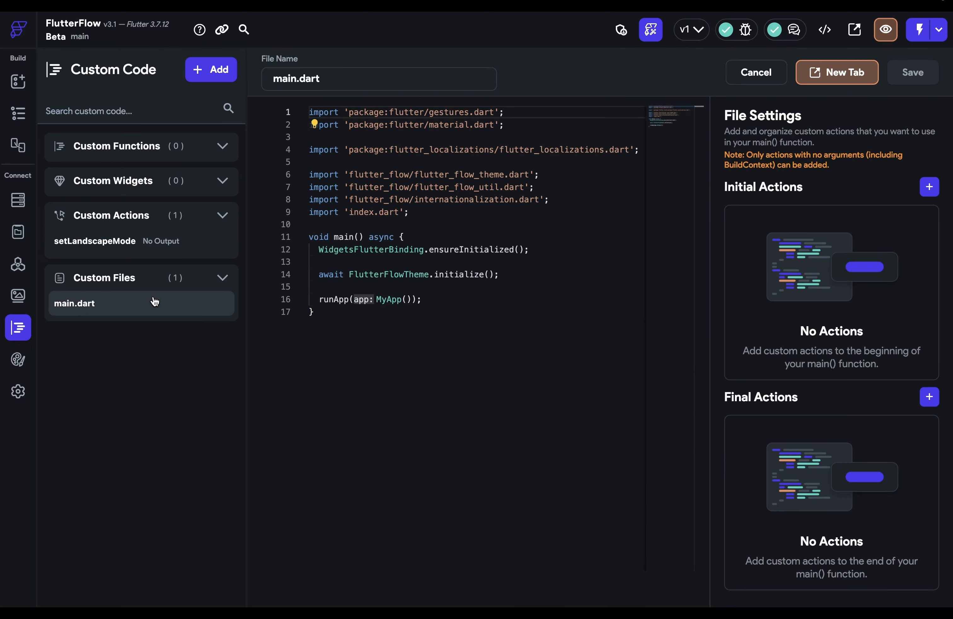
pyautogui.click(929, 187)
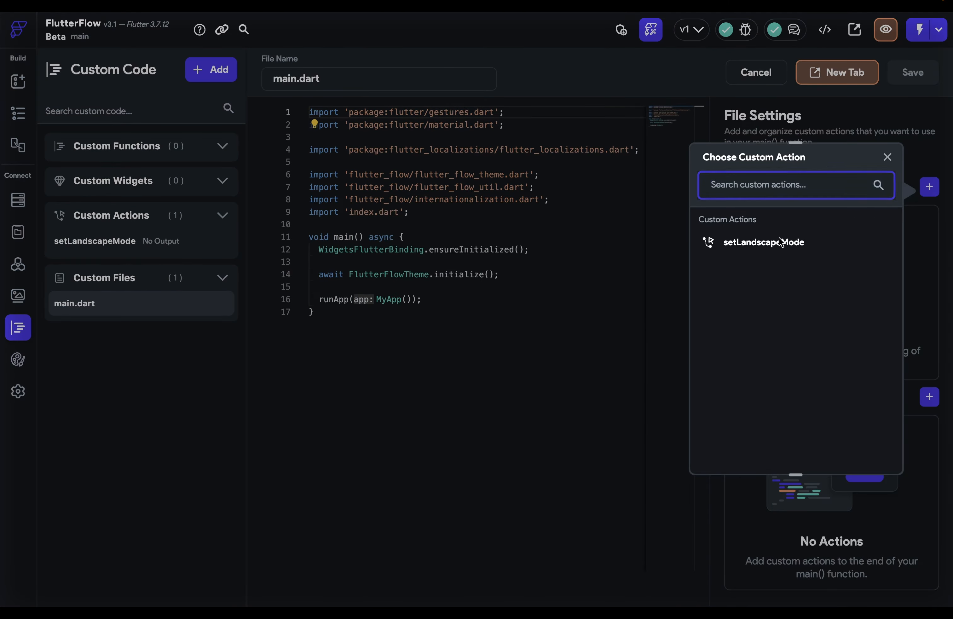
pyautogui.click(764, 243)
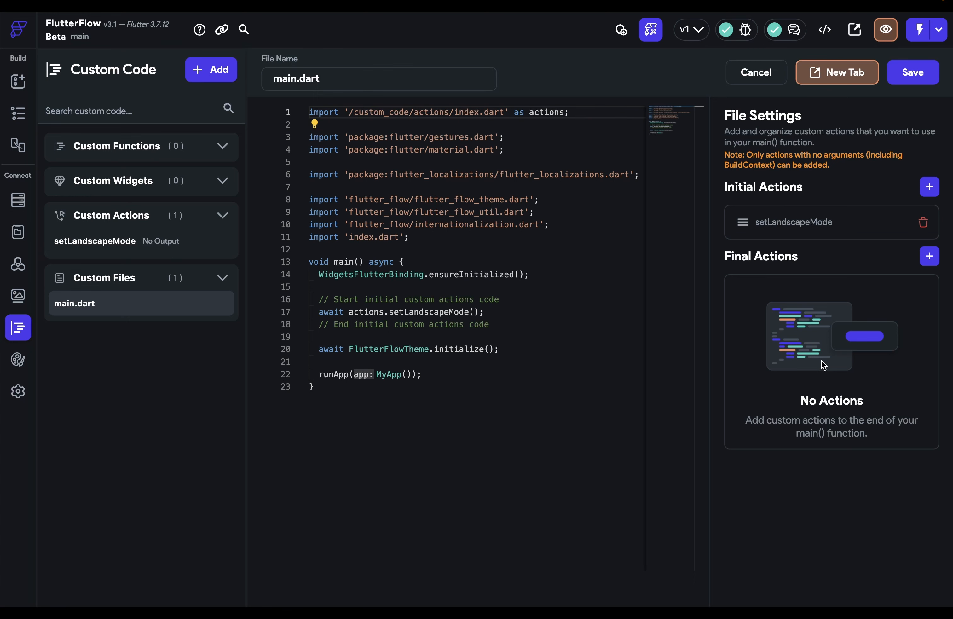